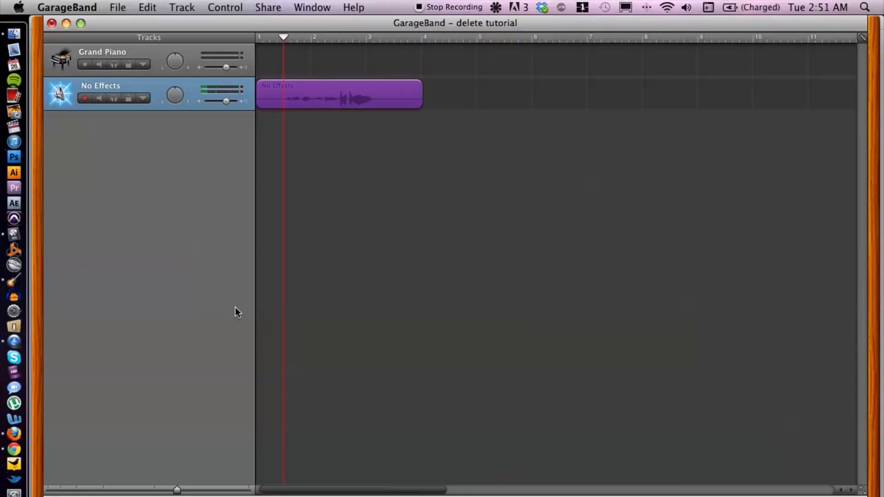
{"action": "mouse_move", "coordinate": [242, 287]}
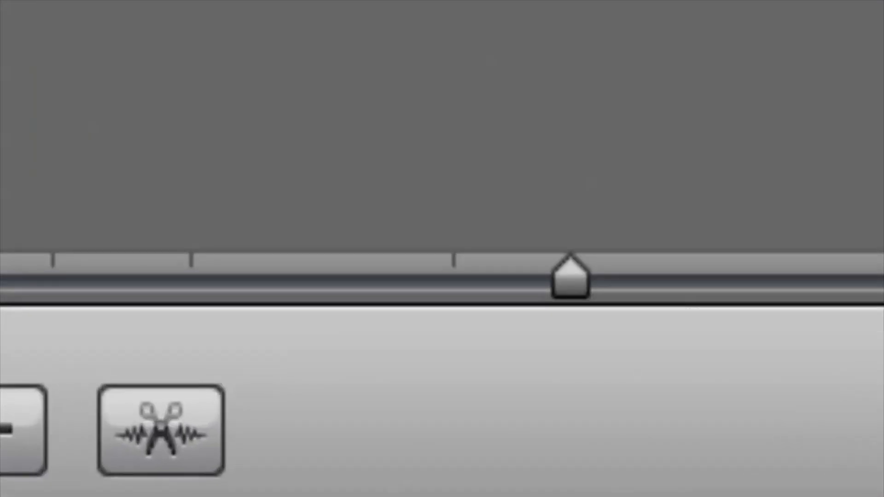
- Show the Audio Region editor for the vocal region via the Track Editor button
{"action": "left_click", "coordinate": [159, 431]}
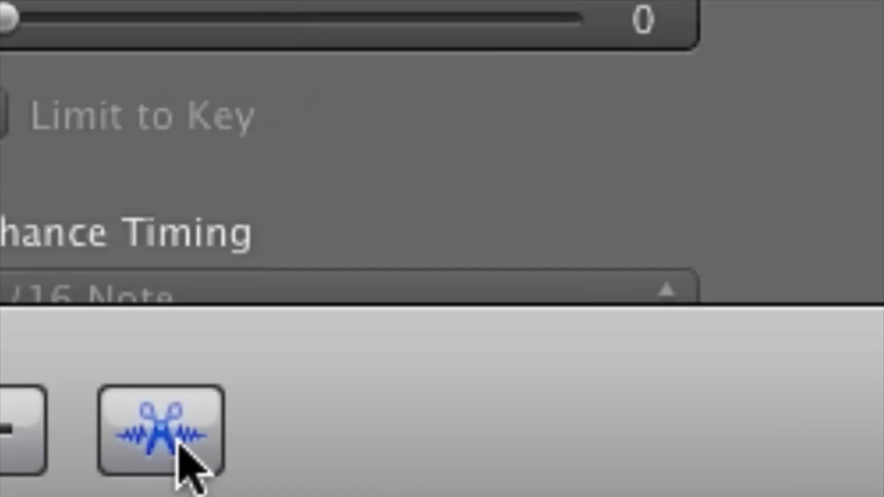
{"action": "left_click", "coordinate": [159, 430]}
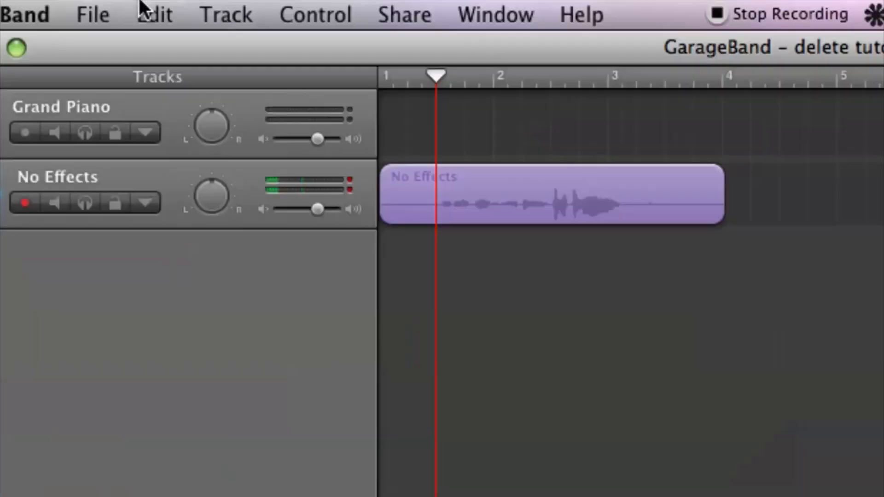
- Cut the selected middle section out of the vocal region using Edit > Cut
{"action": "left_click", "coordinate": [155, 14]}
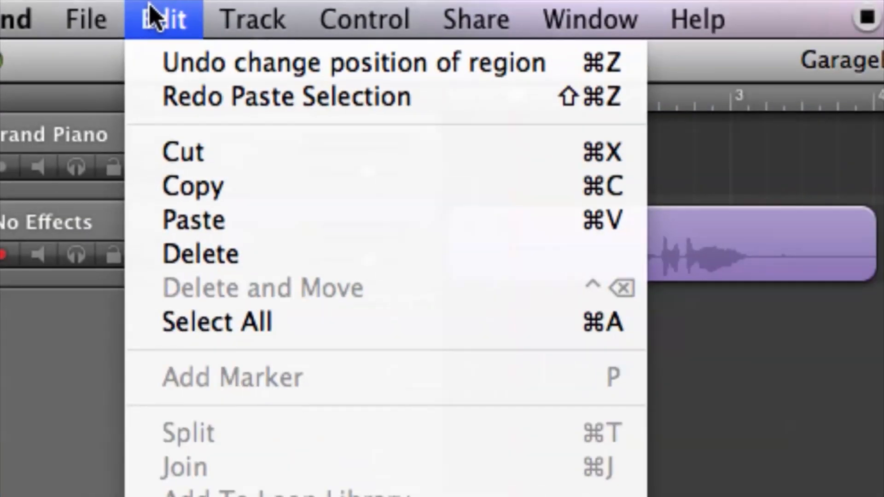
{"action": "mouse_move", "coordinate": [191, 186]}
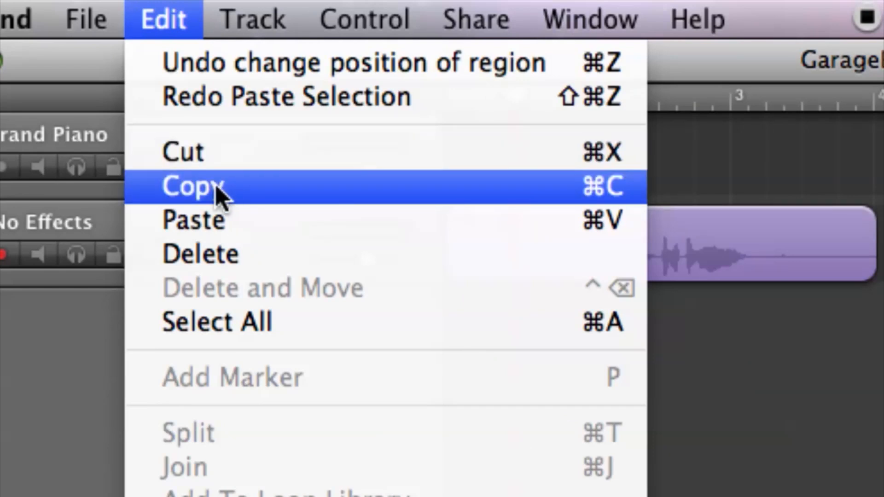
{"action": "mouse_move", "coordinate": [226, 152]}
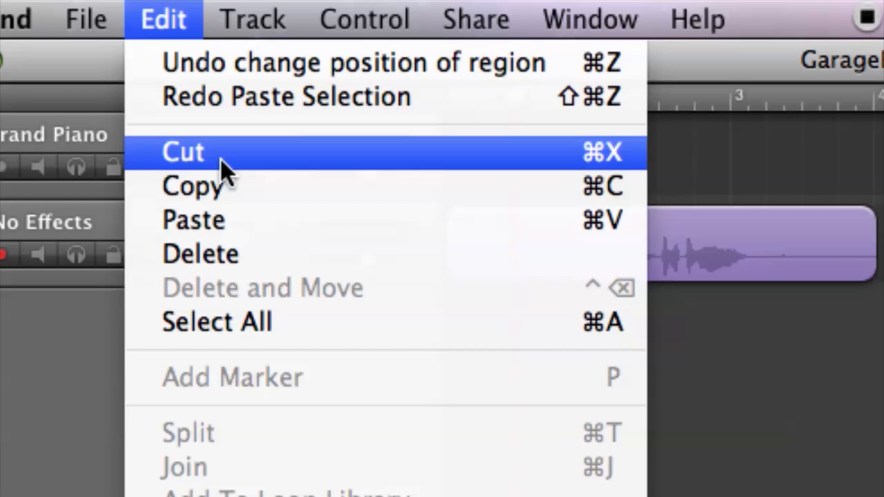
{"action": "left_click", "coordinate": [181, 151]}
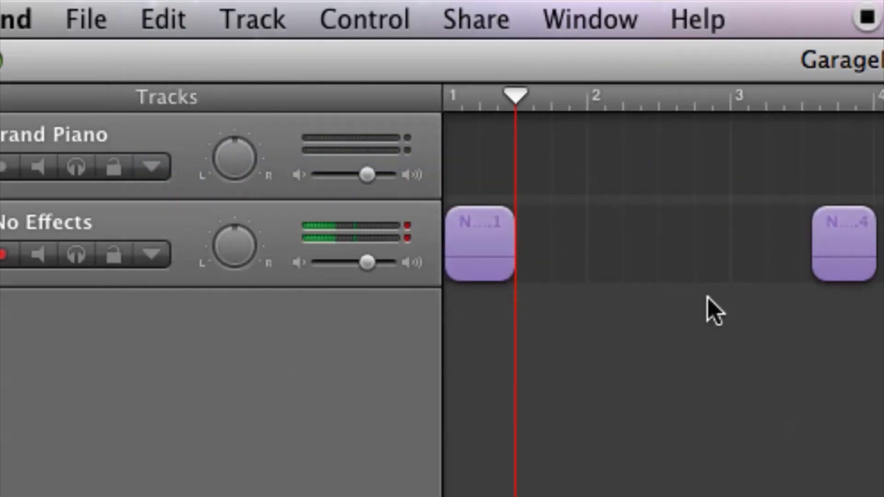
{"action": "mouse_move", "coordinate": [657, 260]}
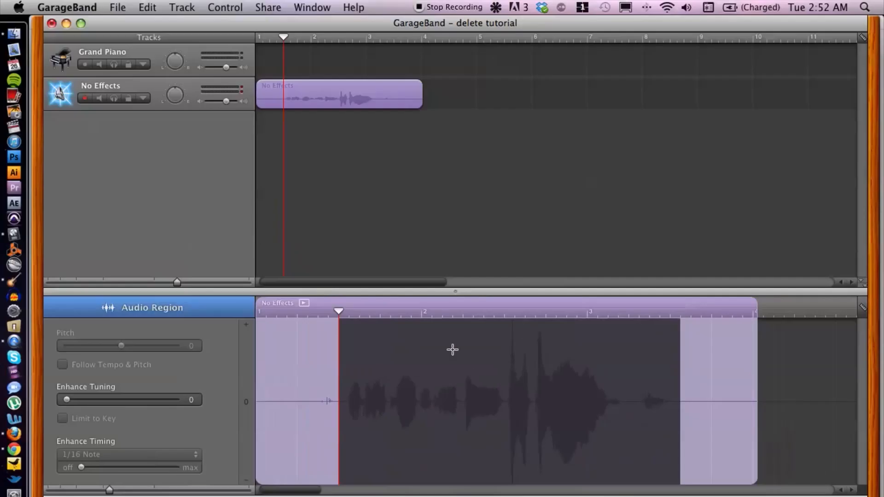
{"action": "left_click", "coordinate": [147, 8]}
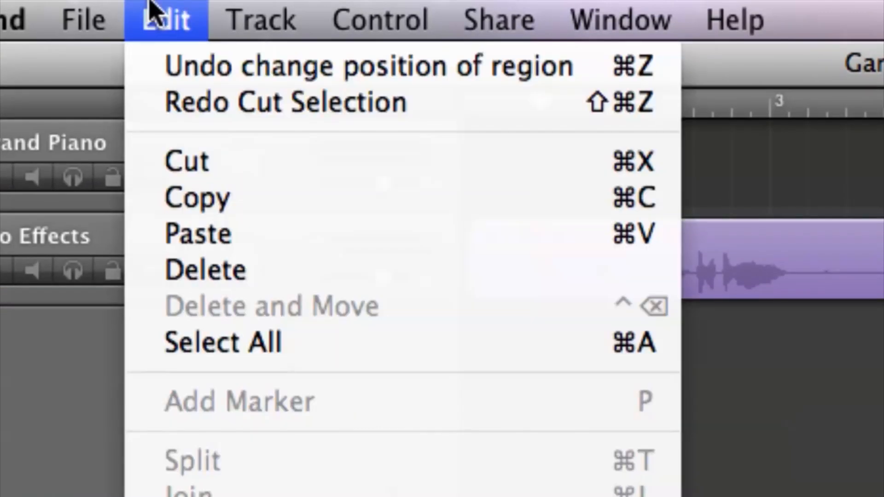
{"action": "mouse_move", "coordinate": [215, 197]}
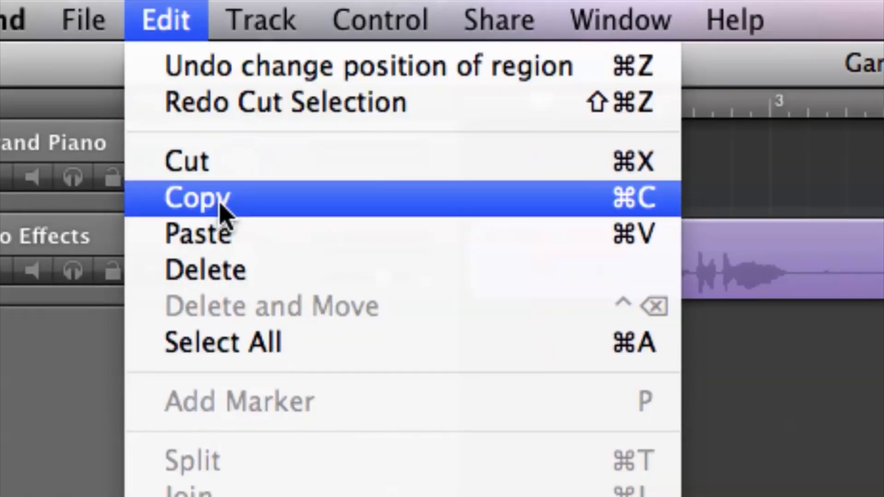
{"action": "left_click", "coordinate": [197, 198]}
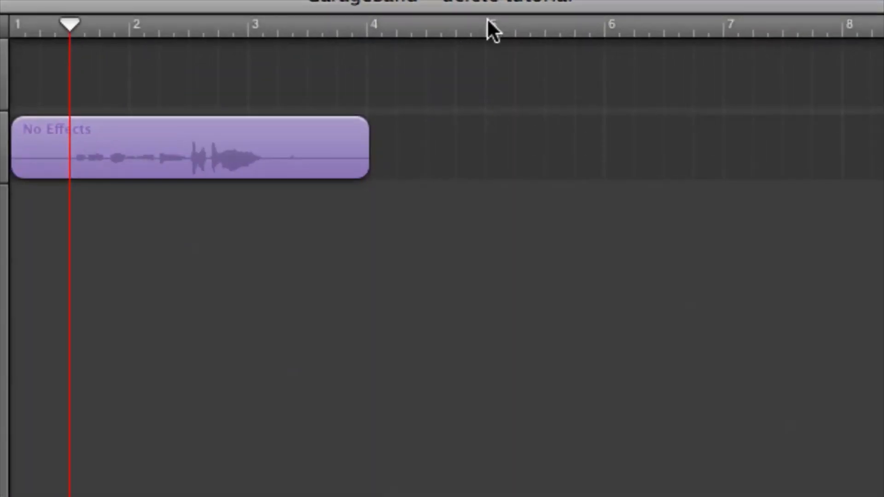
{"action": "mouse_move", "coordinate": [72, 31]}
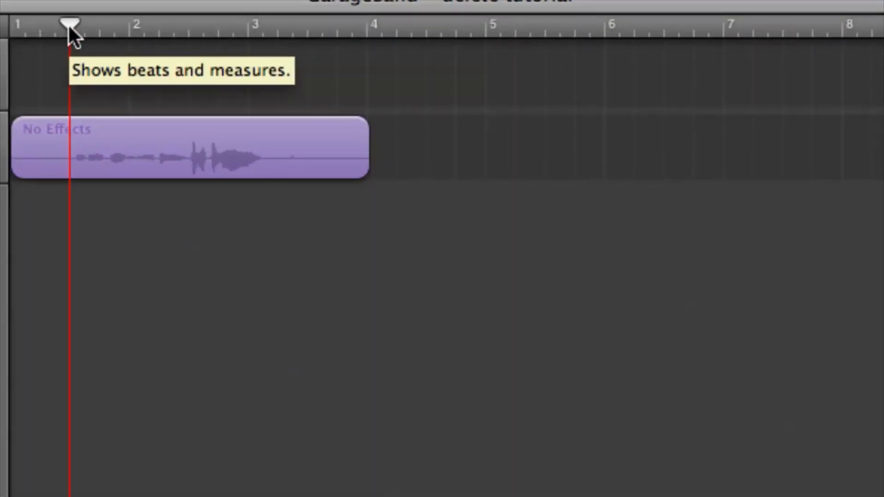
- Drag the playhead along the ruler to the start of measure 5
{"action": "left_click_drag", "start_coordinate": [67, 26], "coordinate": [263, 25]}
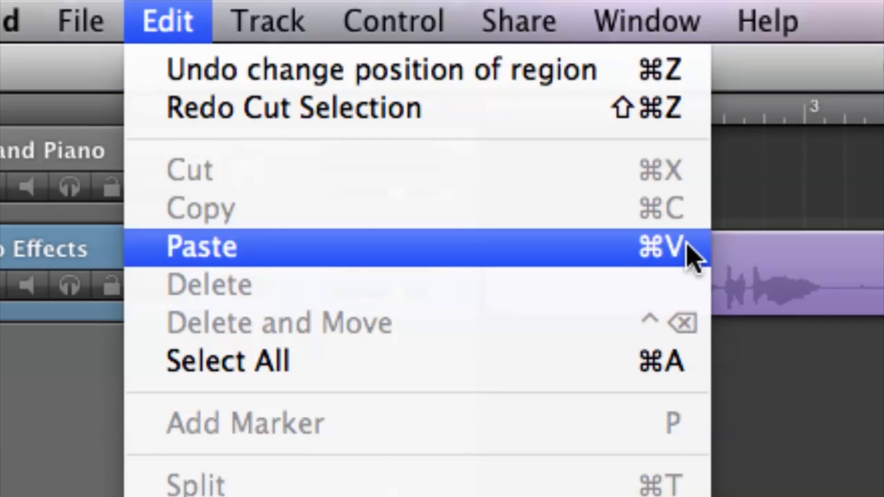
{"action": "mouse_move", "coordinate": [443, 279]}
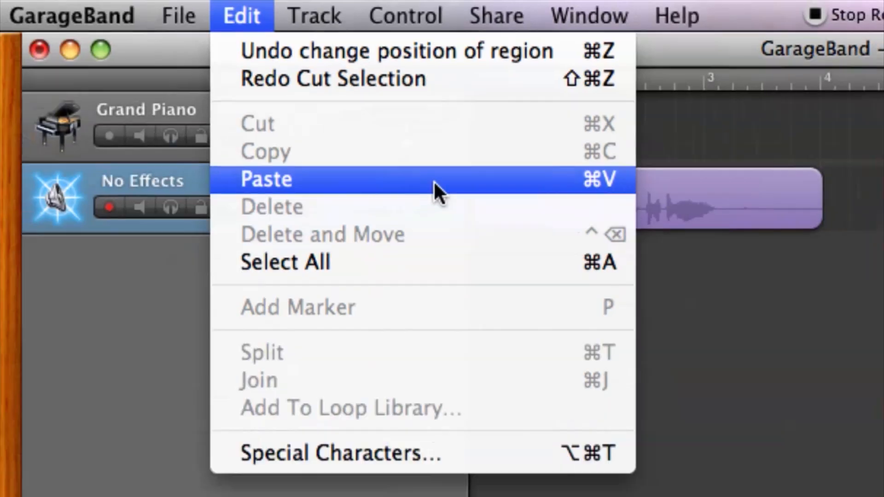
- Paste the copied vocal section at measure 5, creating region 'No Effects 4'
{"action": "left_click", "coordinate": [265, 180]}
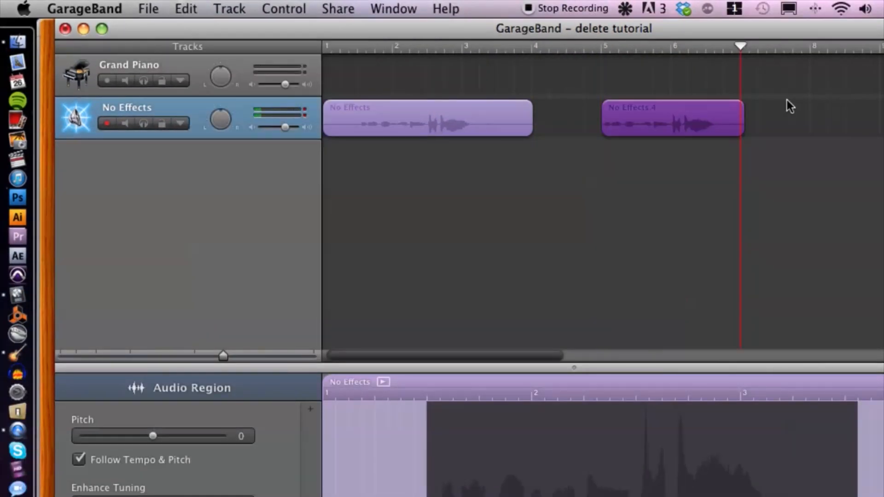